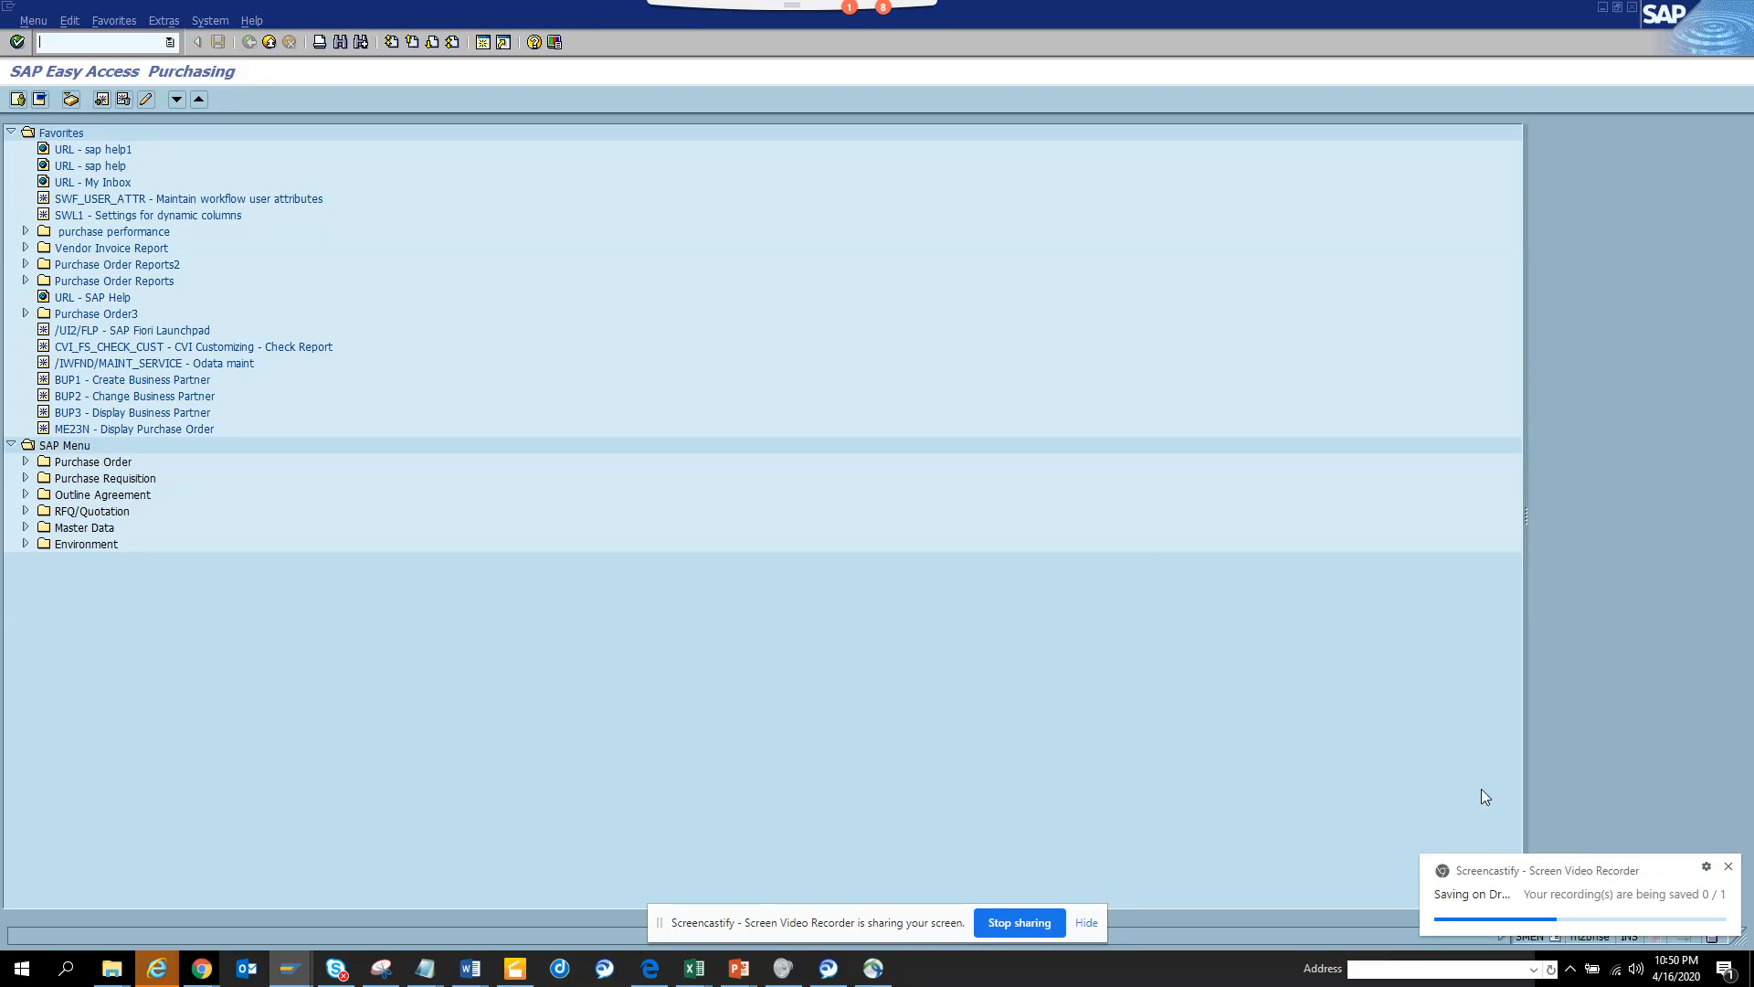
{"action": "mouse_move", "coordinate": [1727, 865]}
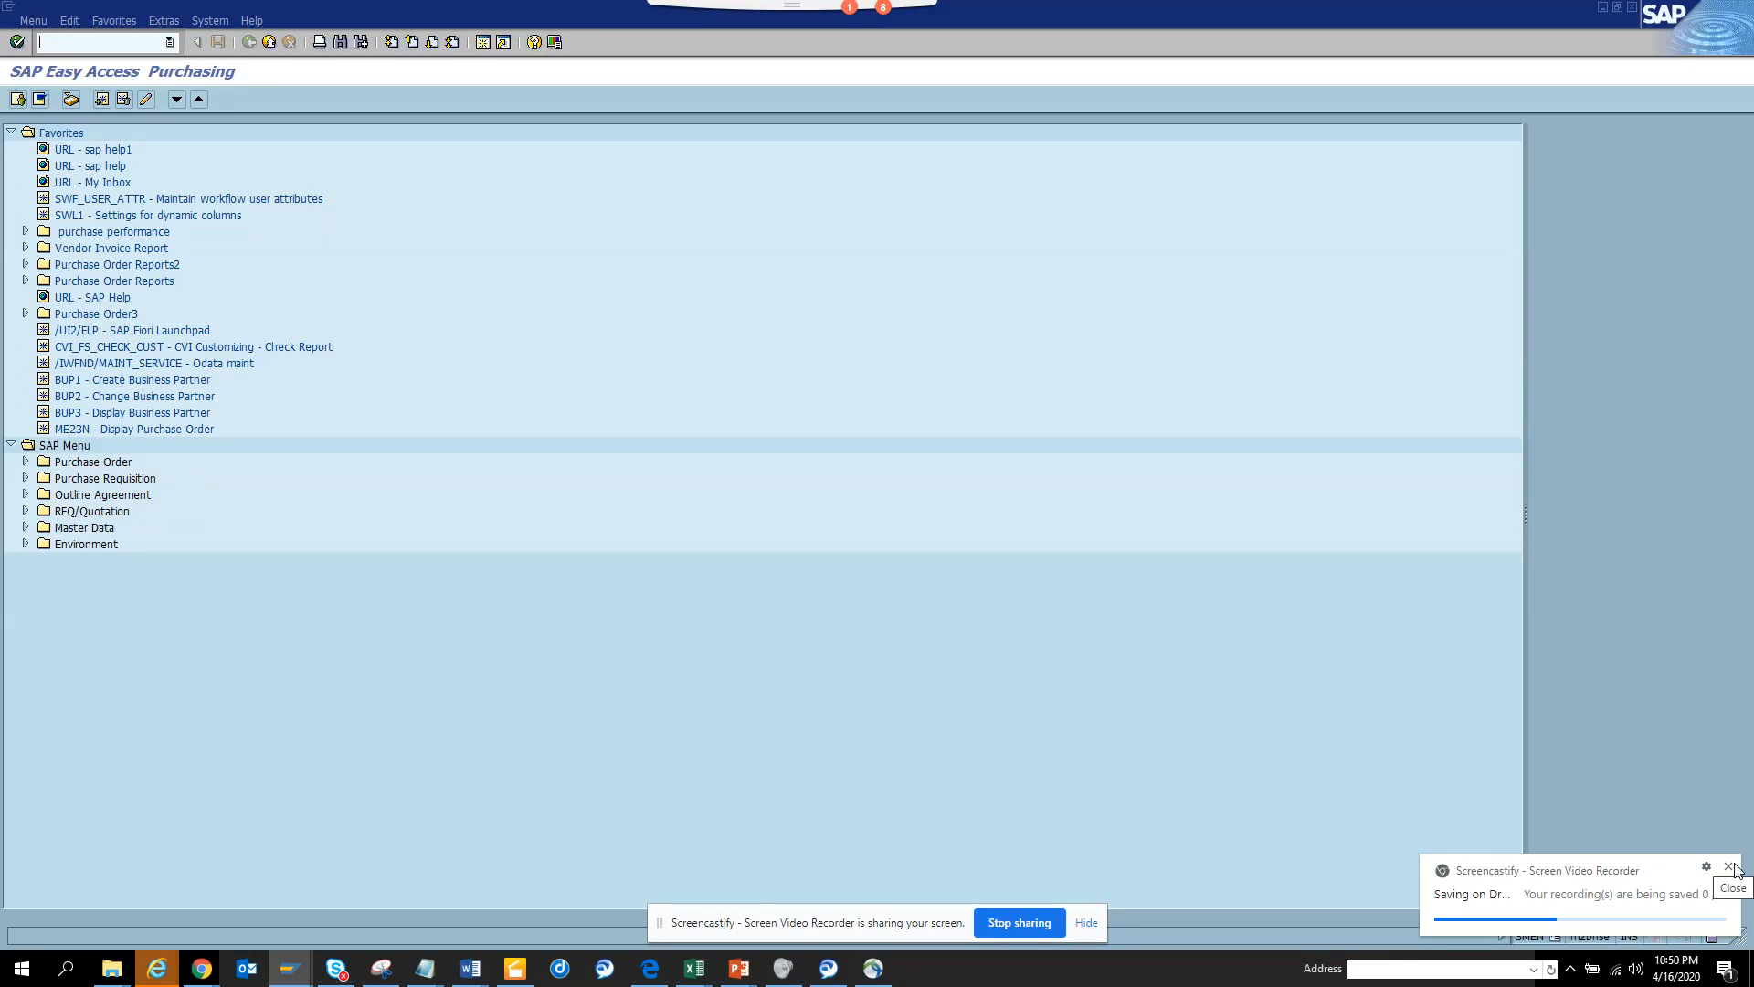
Start transaction SOBN01 from the command field to reach the Users by address data screen.
{"action": "left_click", "coordinate": [1729, 867]}
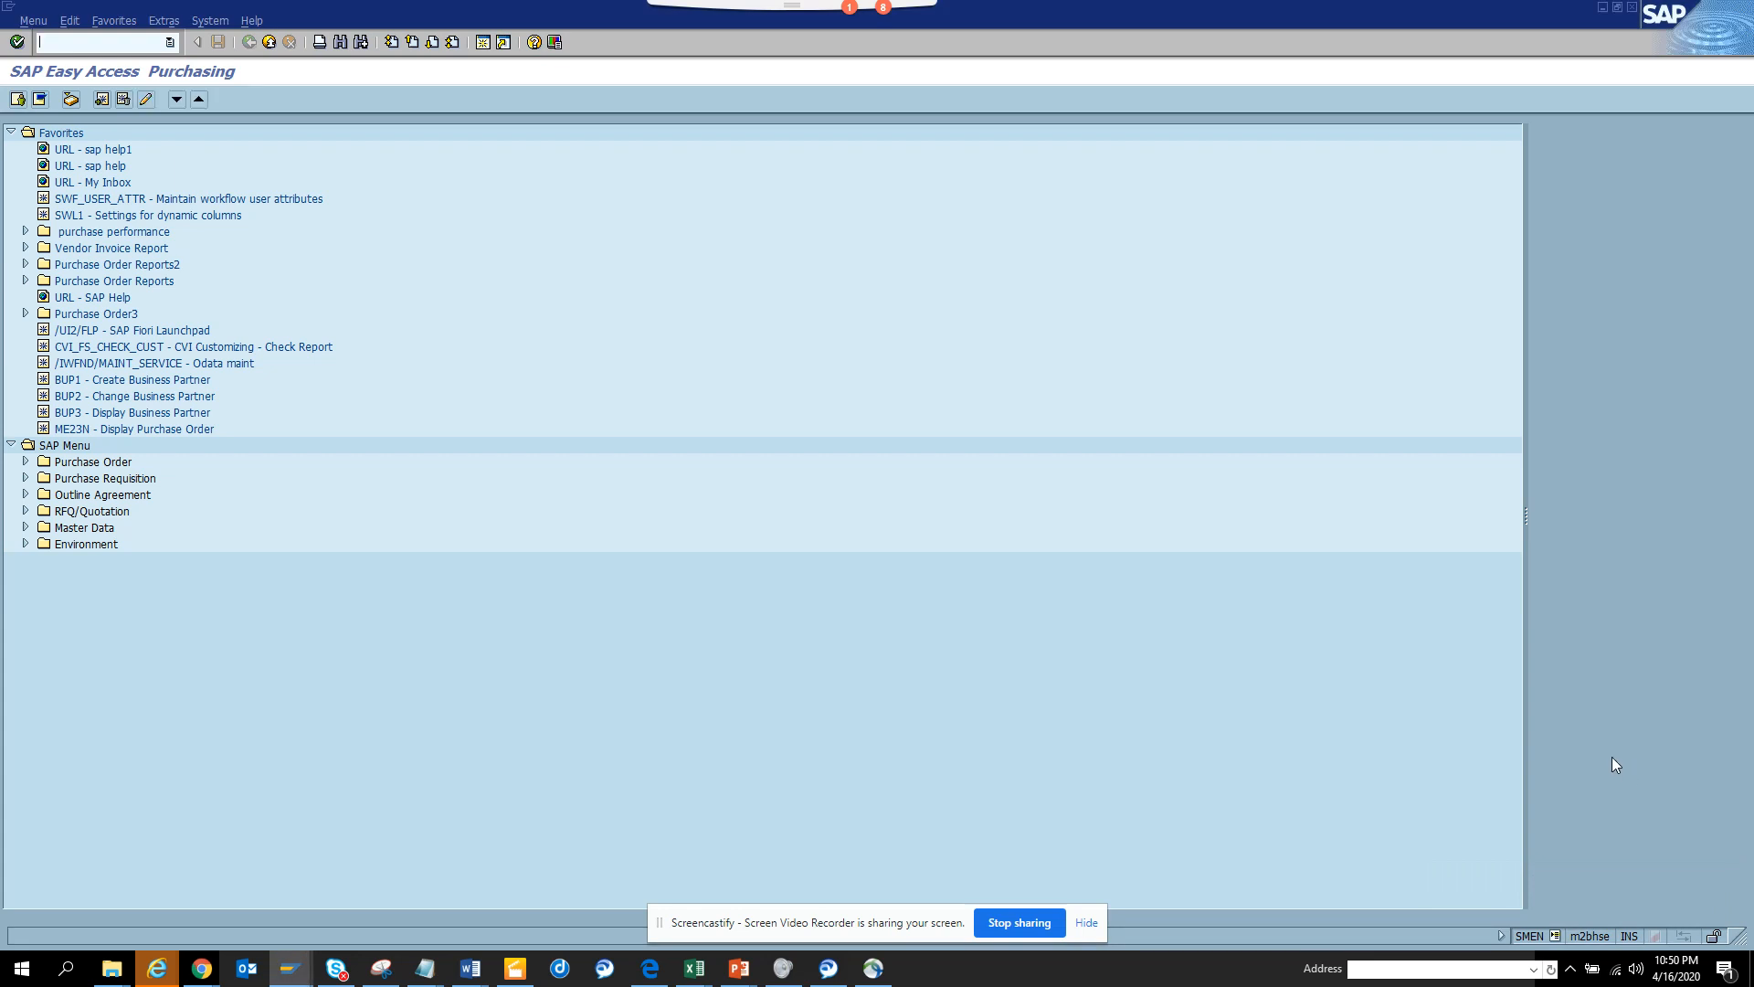
{"action": "mouse_move", "coordinate": [1416, 685]}
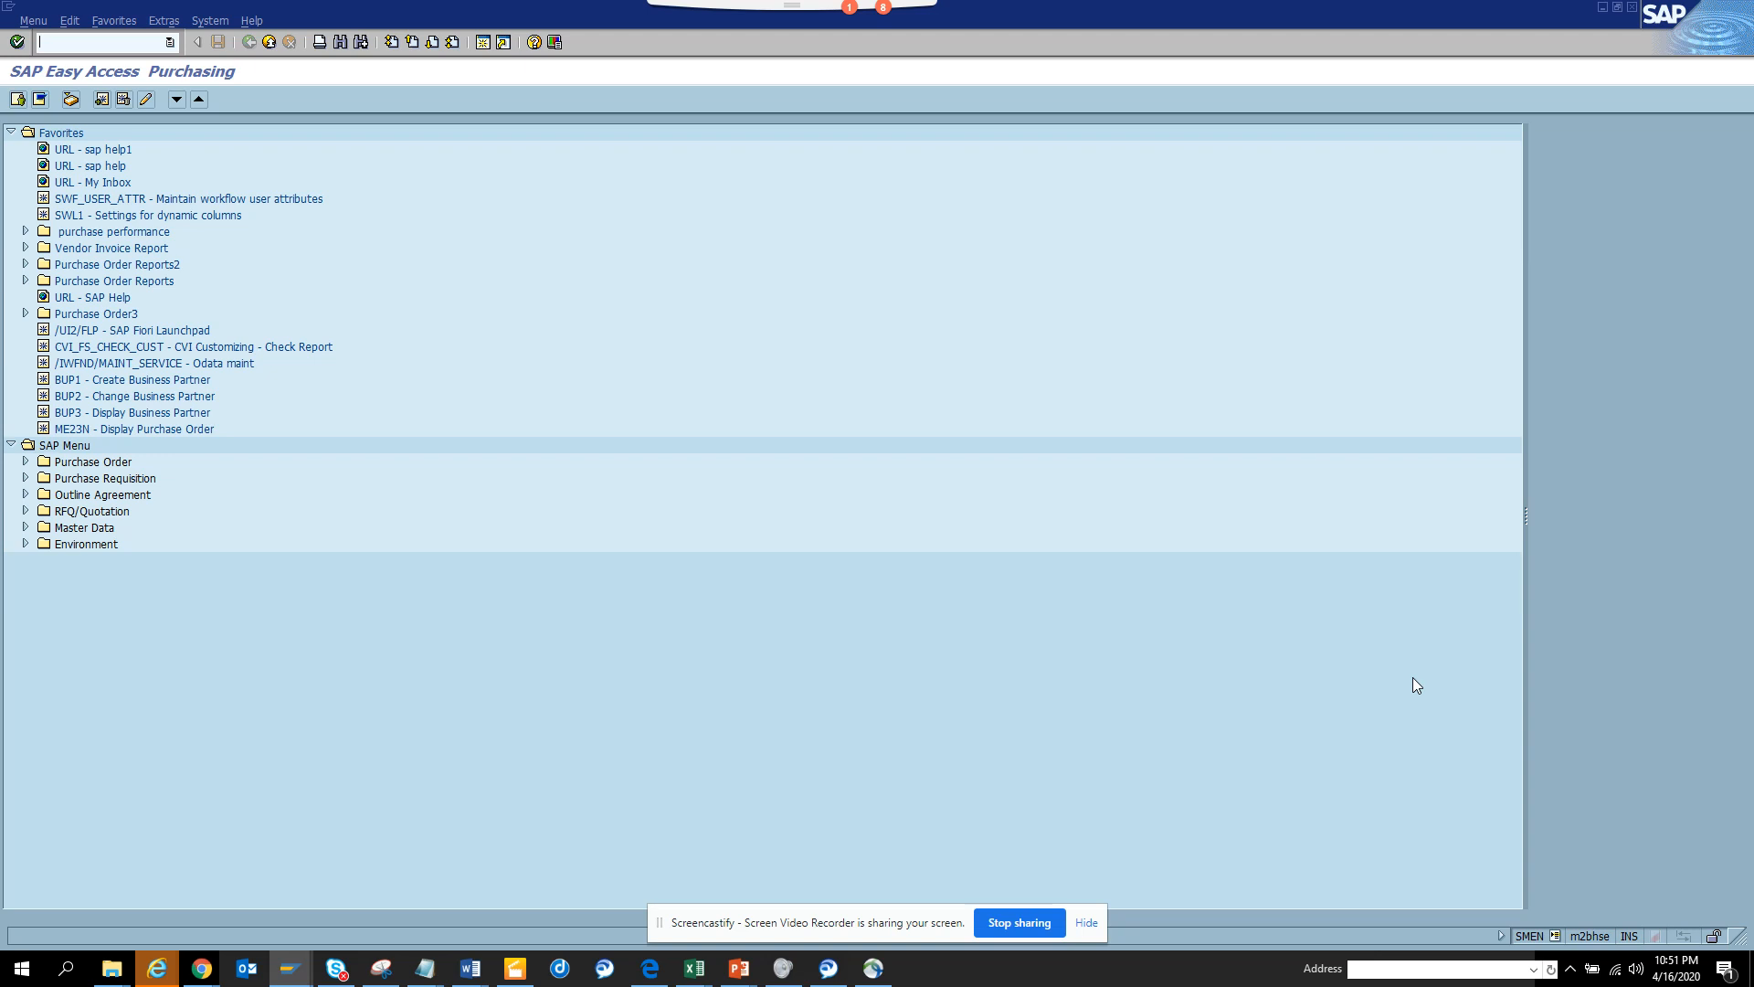
{"action": "mouse_move", "coordinate": [916, 407]}
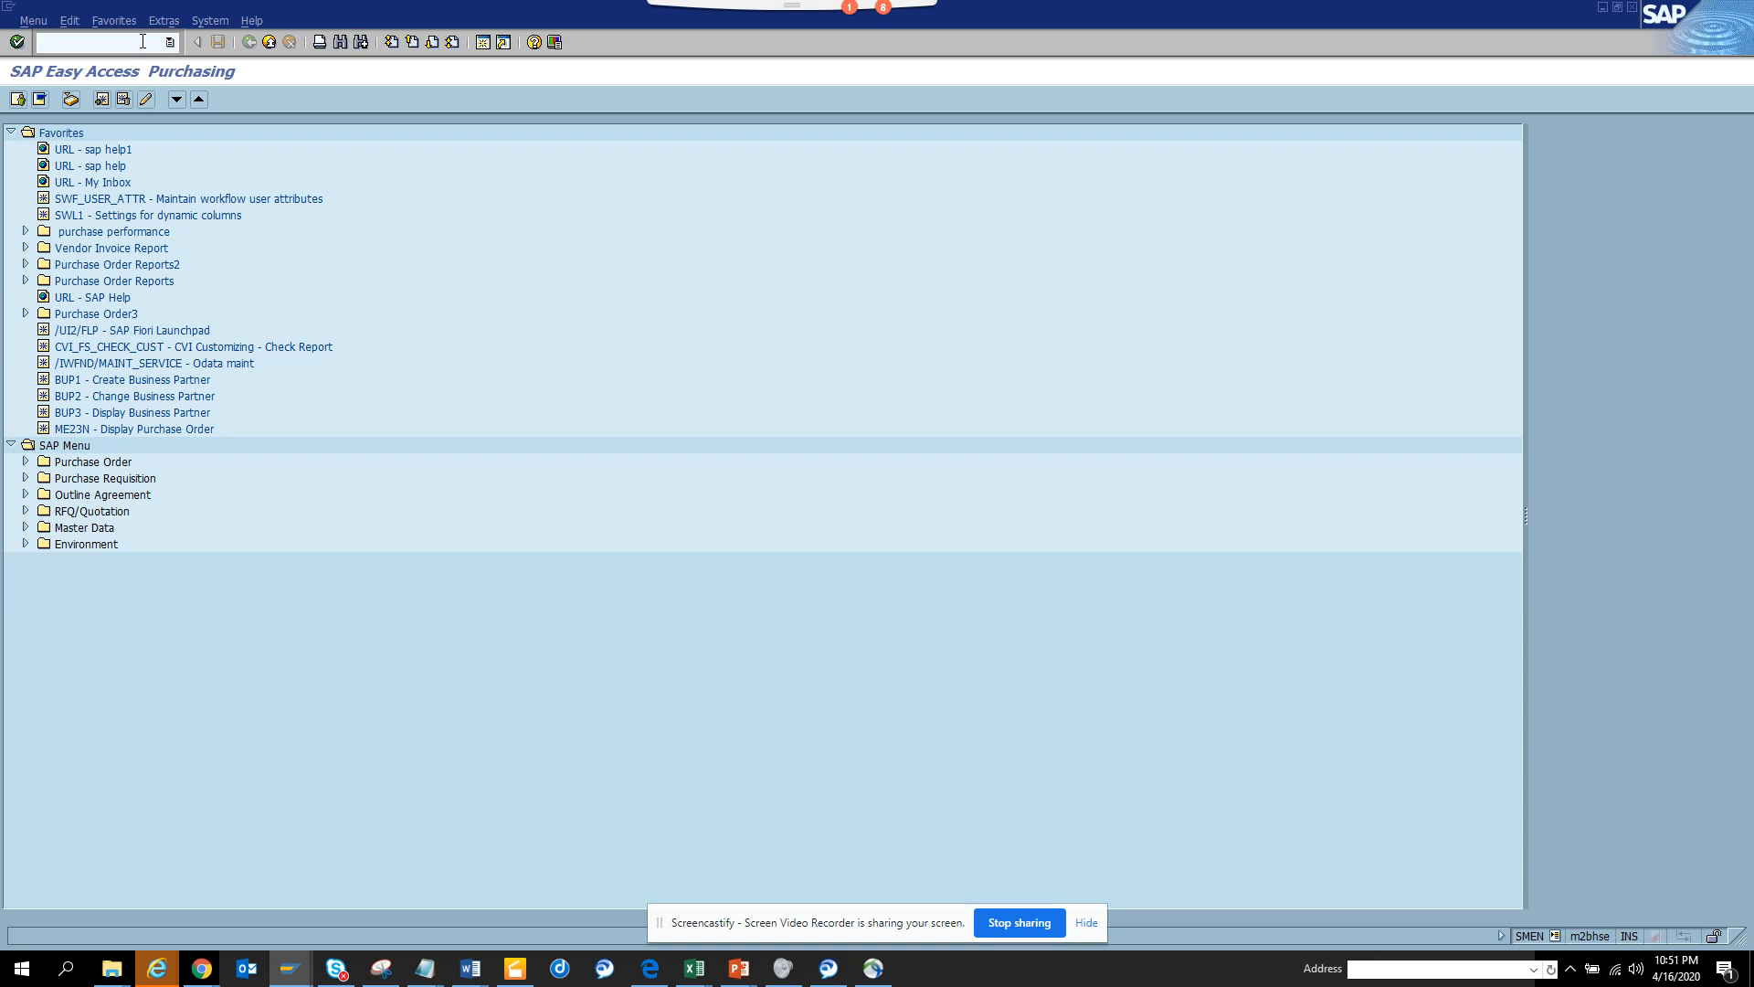
{"action": "type", "text": "s"}
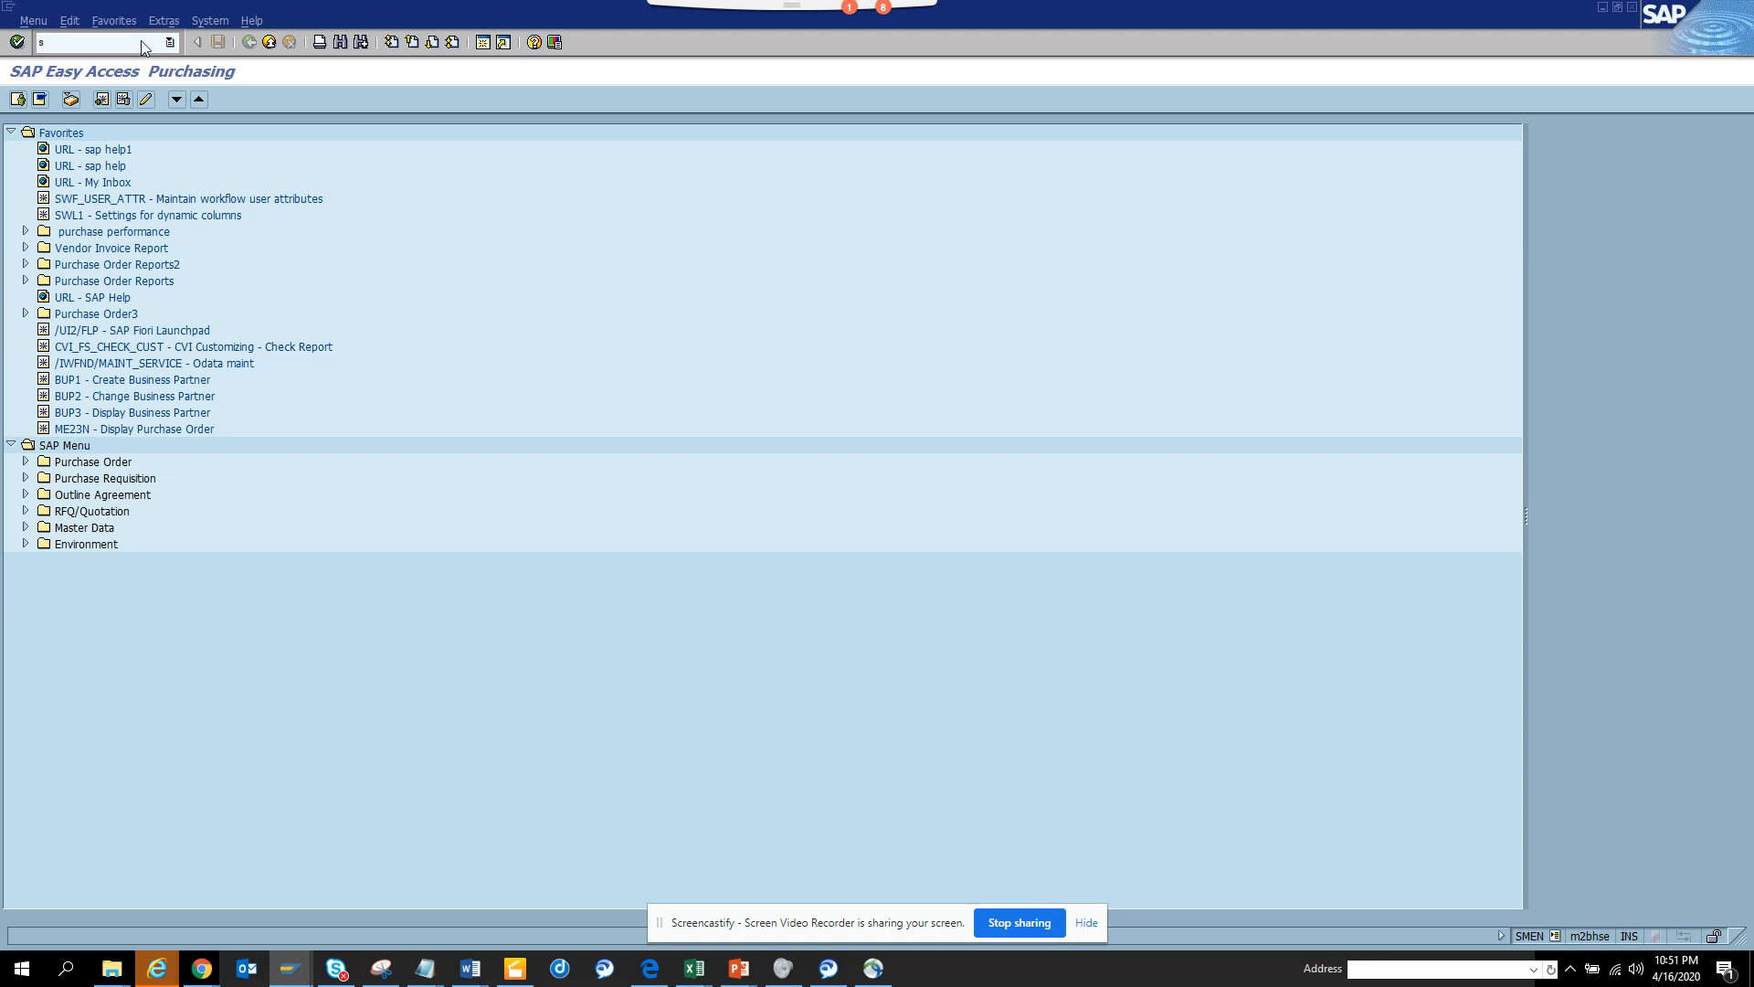
{"action": "type", "text": "obn"}
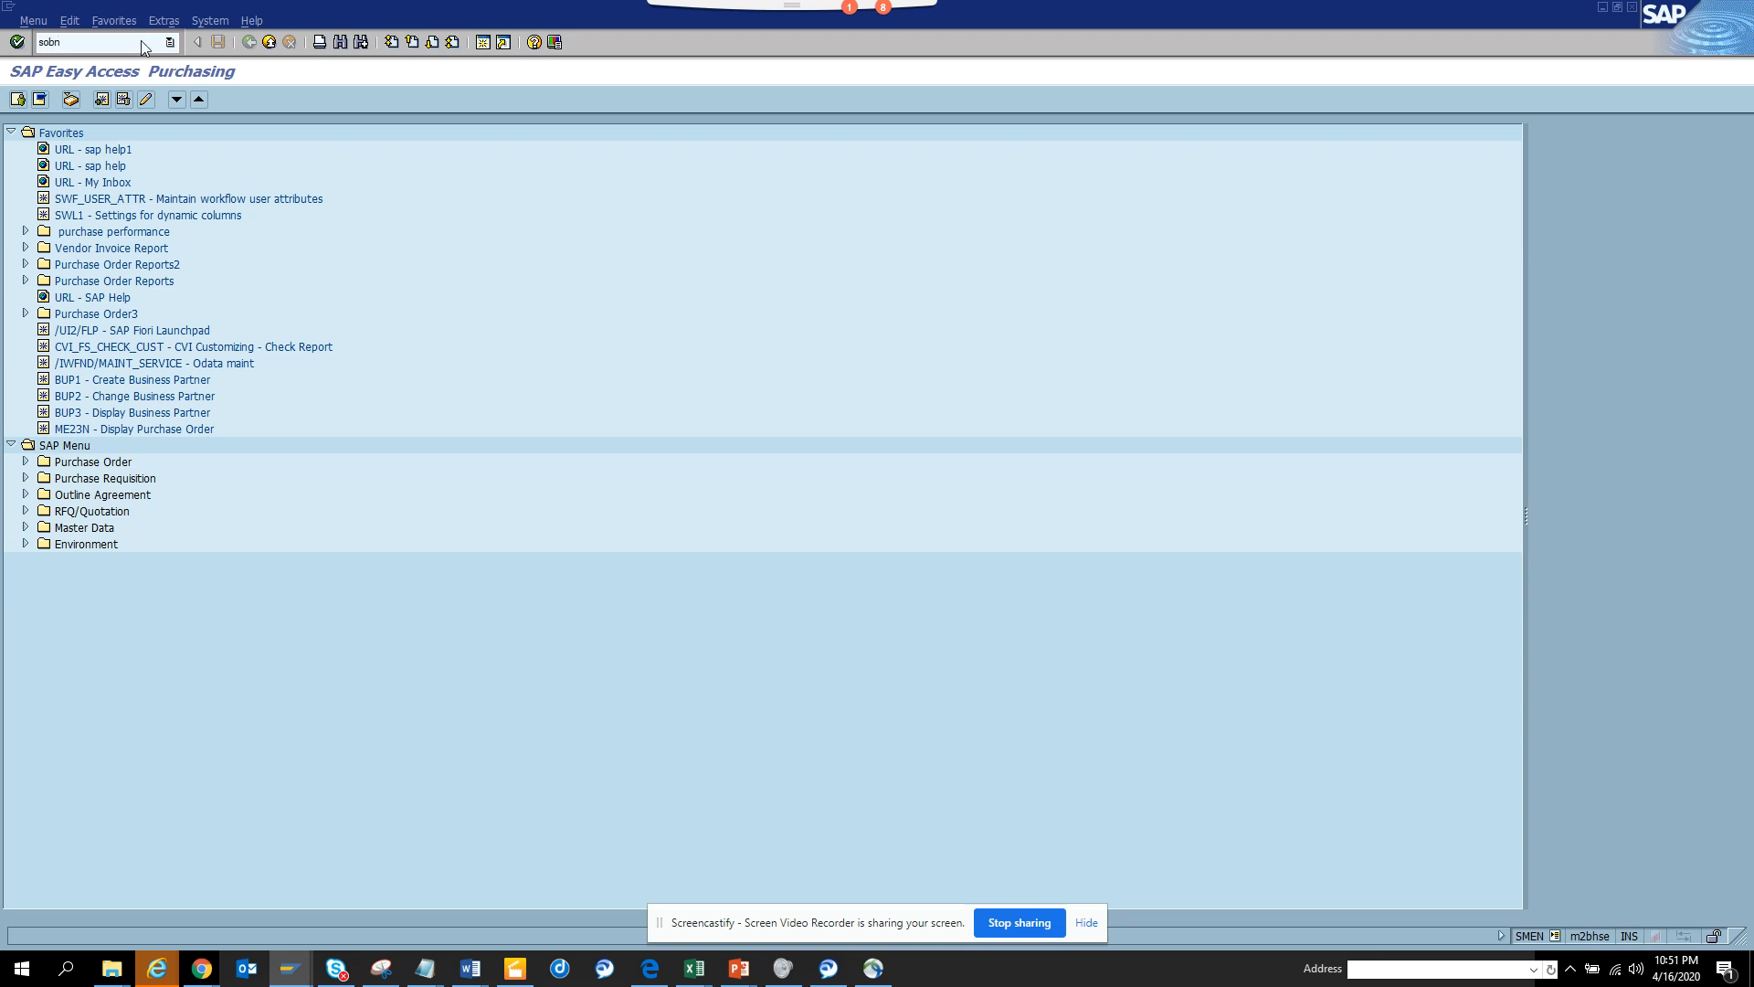
{"action": "left_click", "coordinate": [95, 43]}
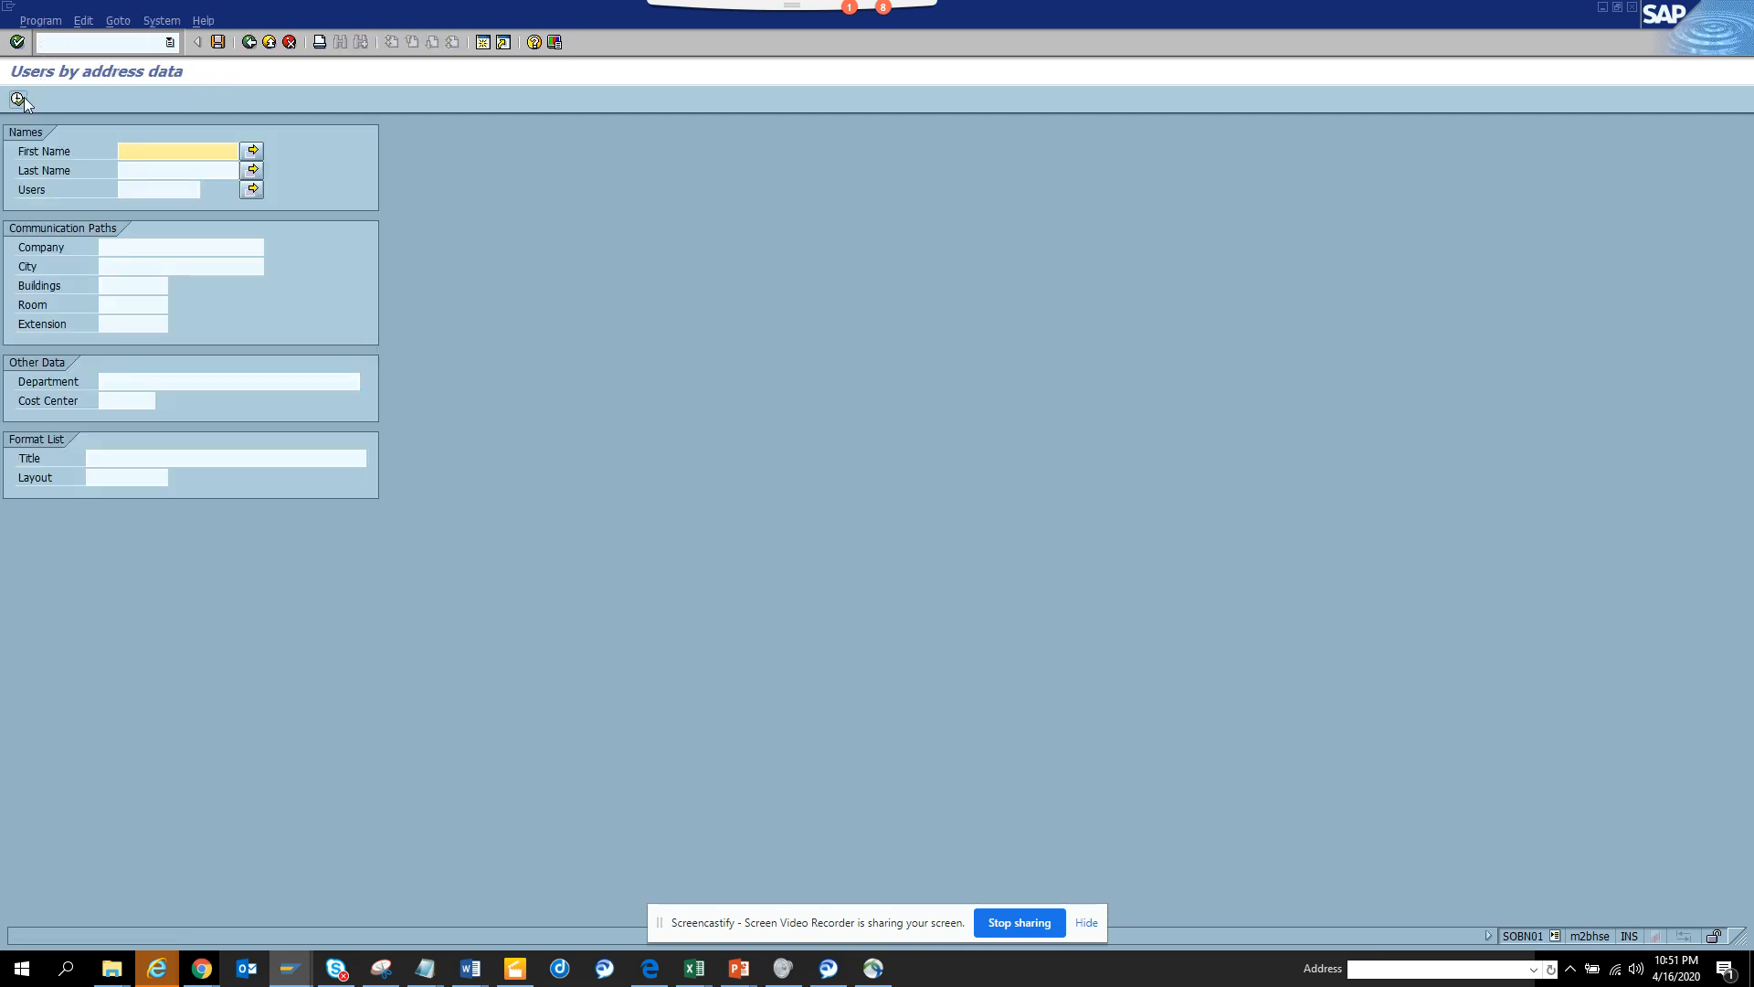
Execute the user search and acknowledge the notice that 46 users lack authorization.
{"action": "left_click", "coordinate": [16, 98]}
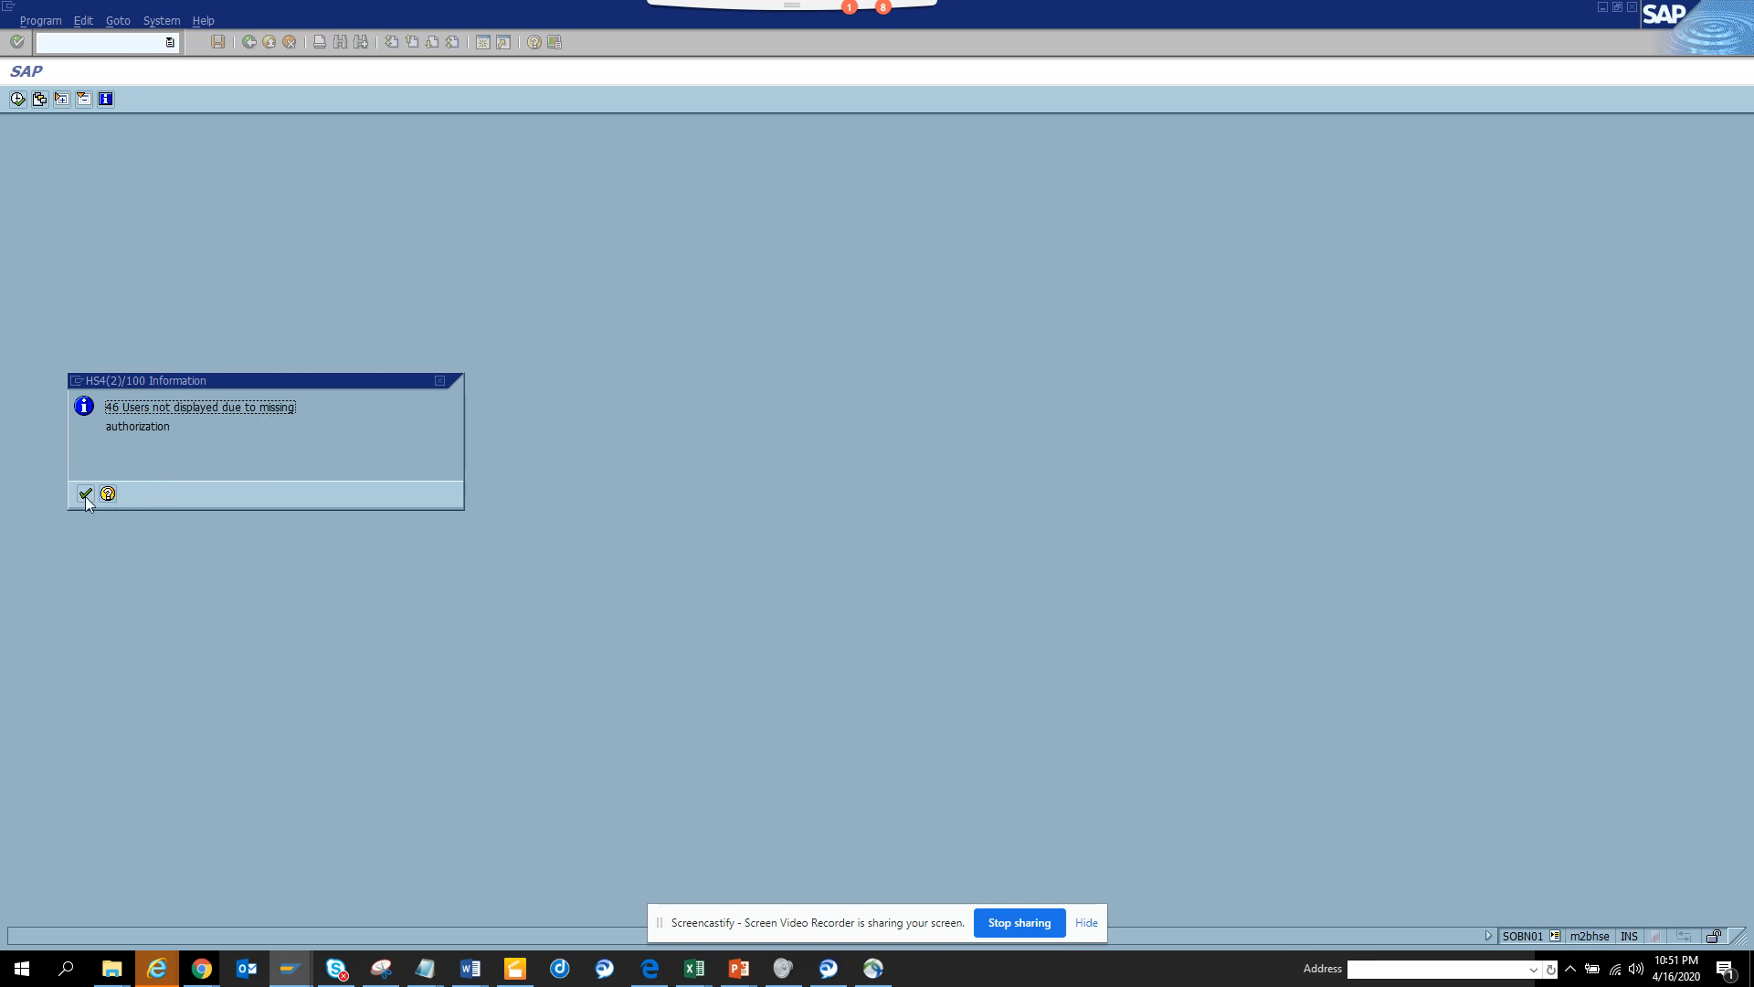
{"action": "mouse_move", "coordinate": [85, 495]}
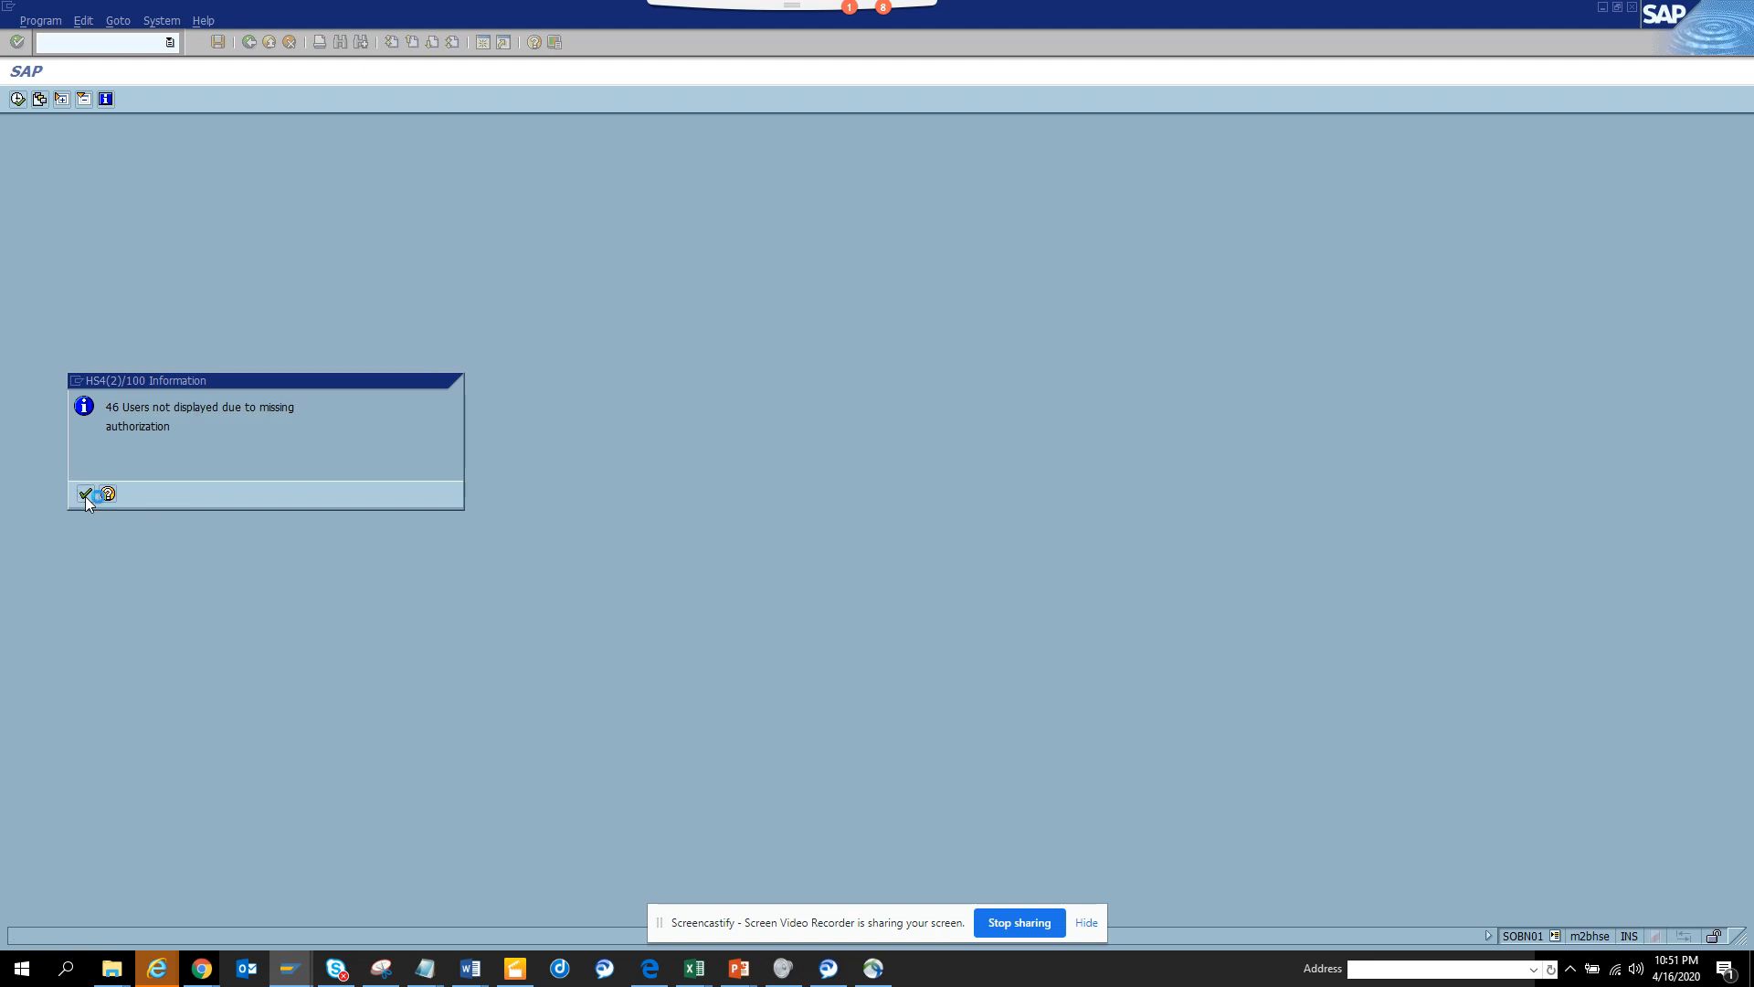
{"action": "left_click", "coordinate": [85, 493]}
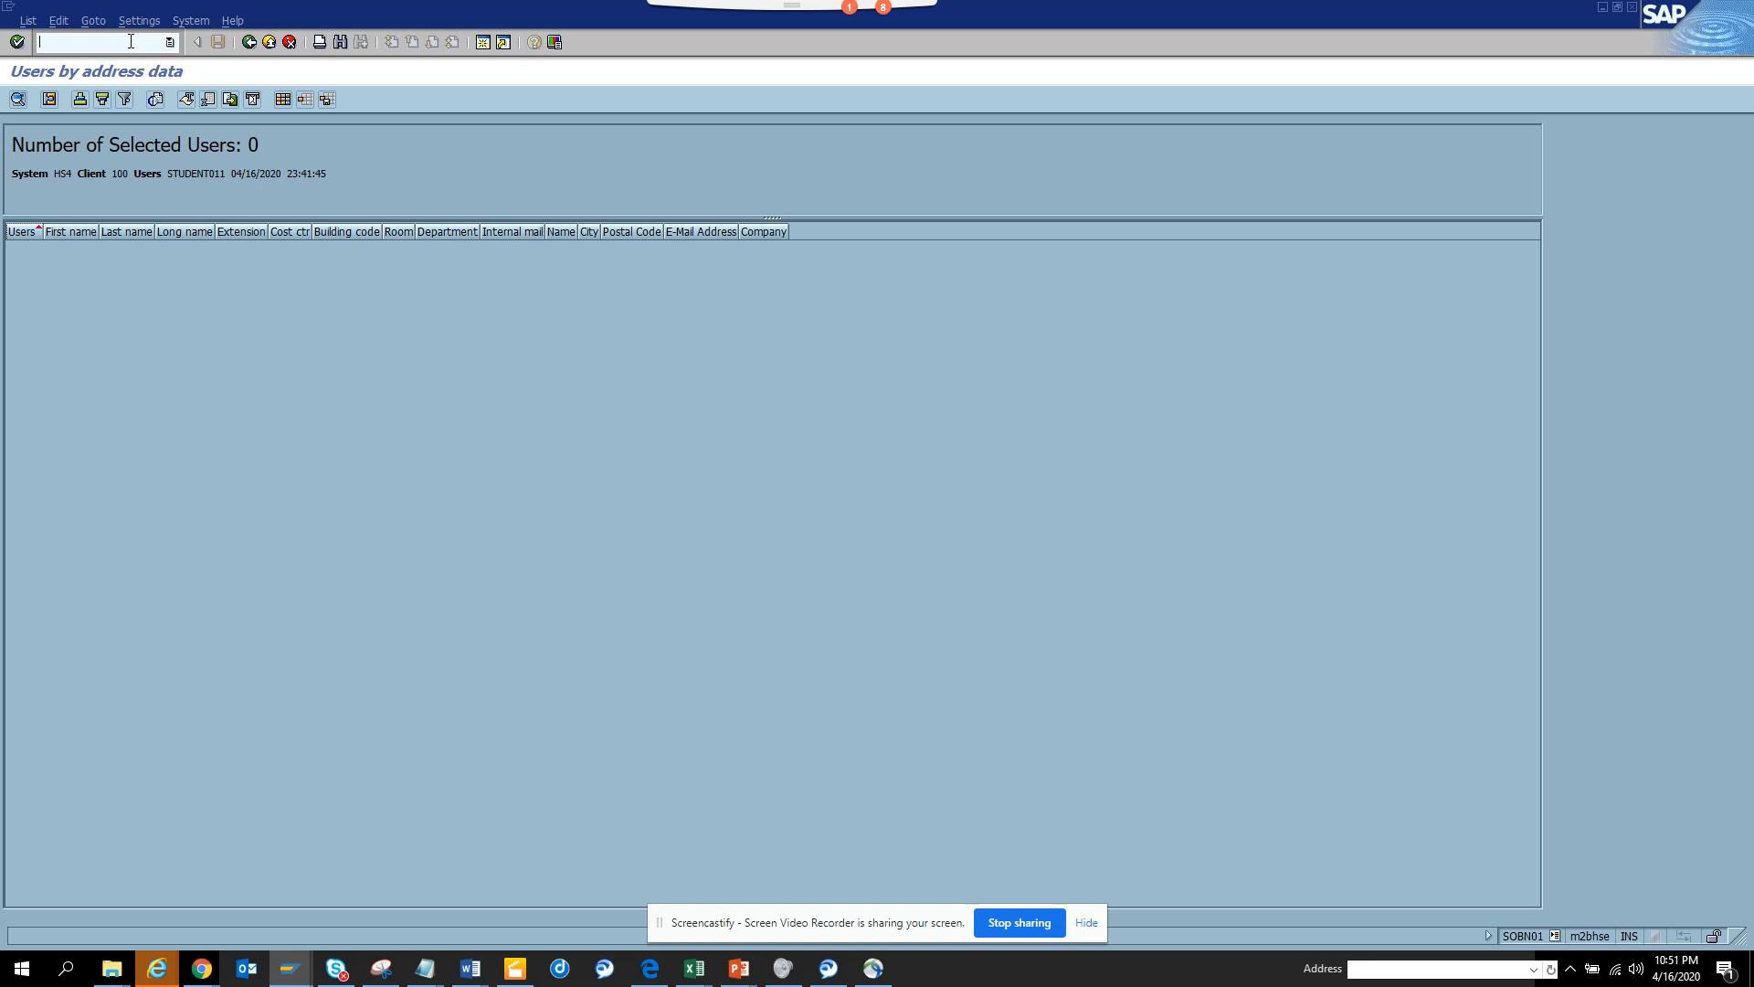
{"action": "type", "text": "/nsu"}
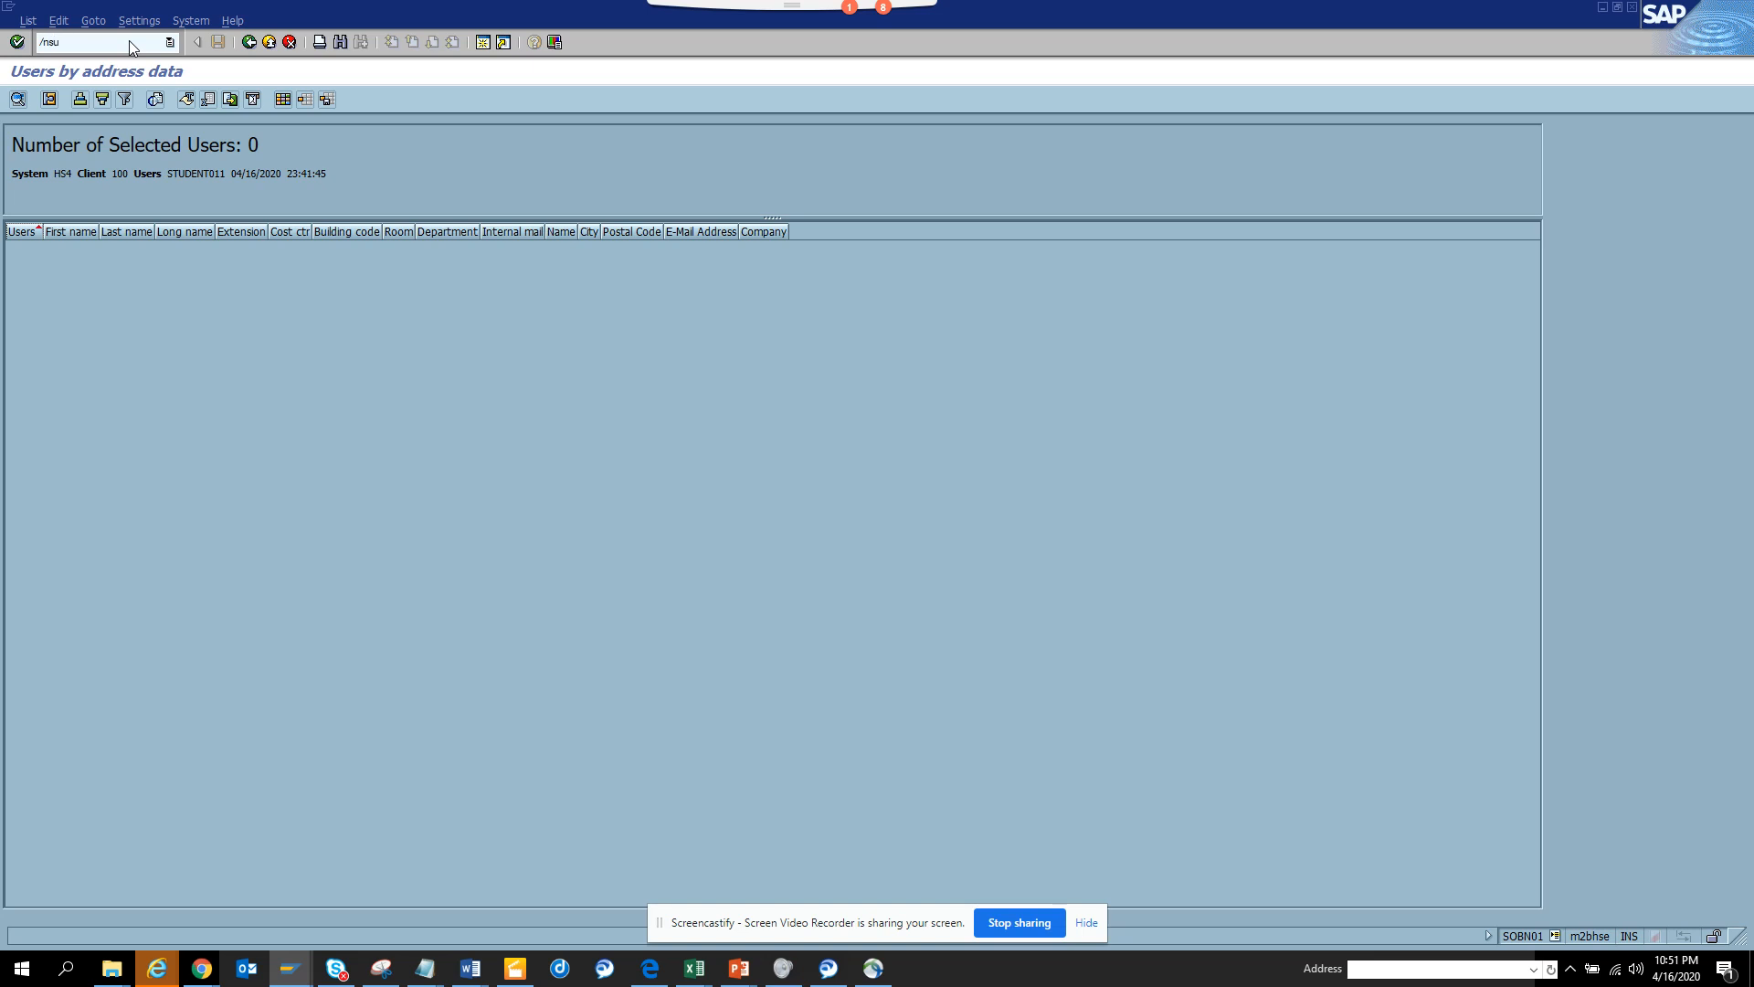
{"action": "type", "text": "53"}
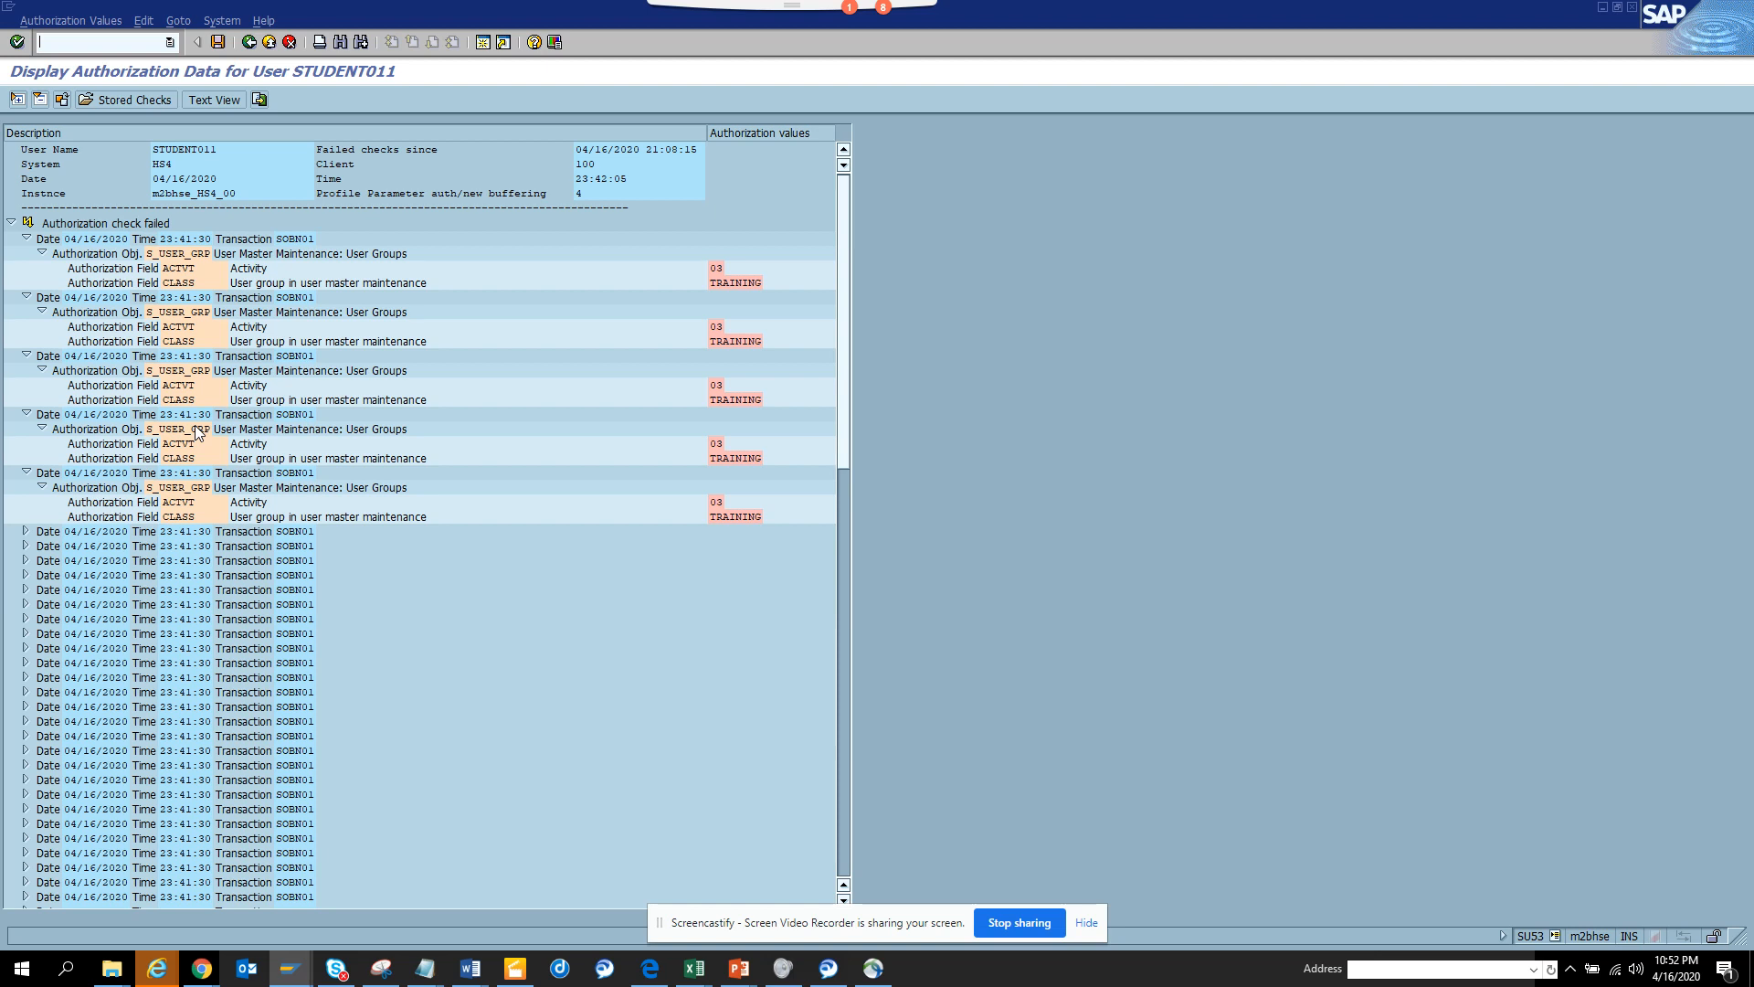
{"action": "mouse_move", "coordinate": [294, 358]}
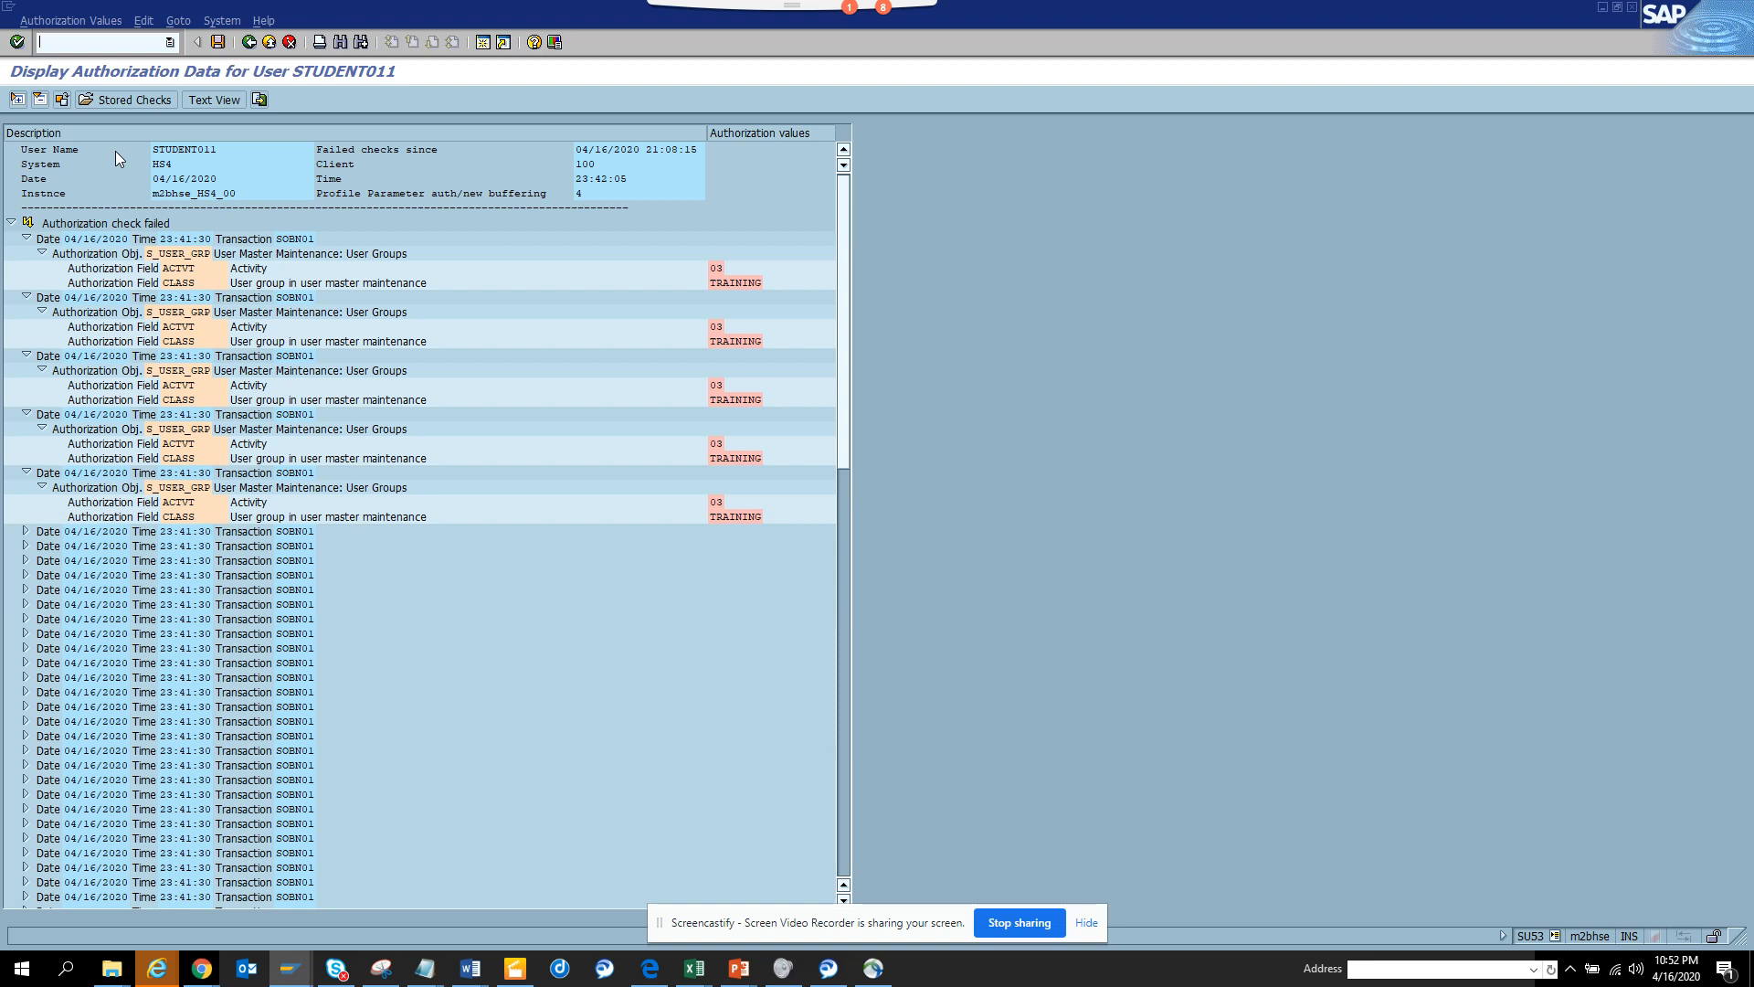
{"action": "mouse_move", "coordinate": [50, 74]}
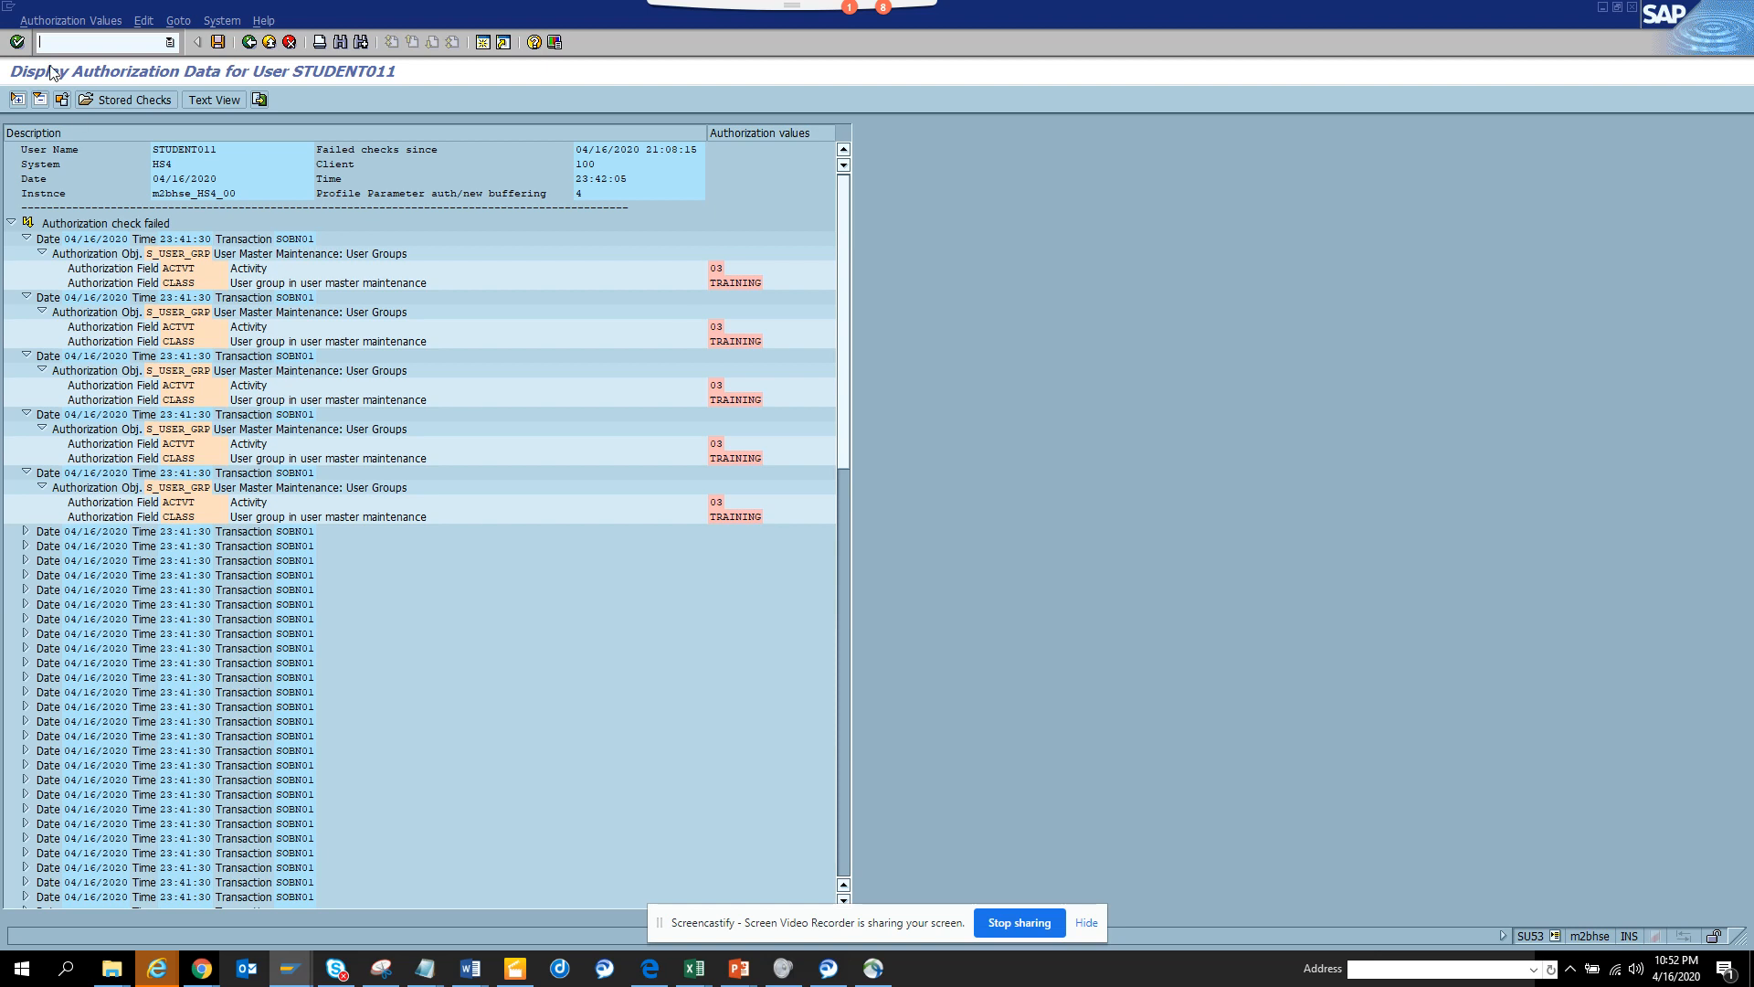
{"action": "mouse_move", "coordinate": [99, 67]}
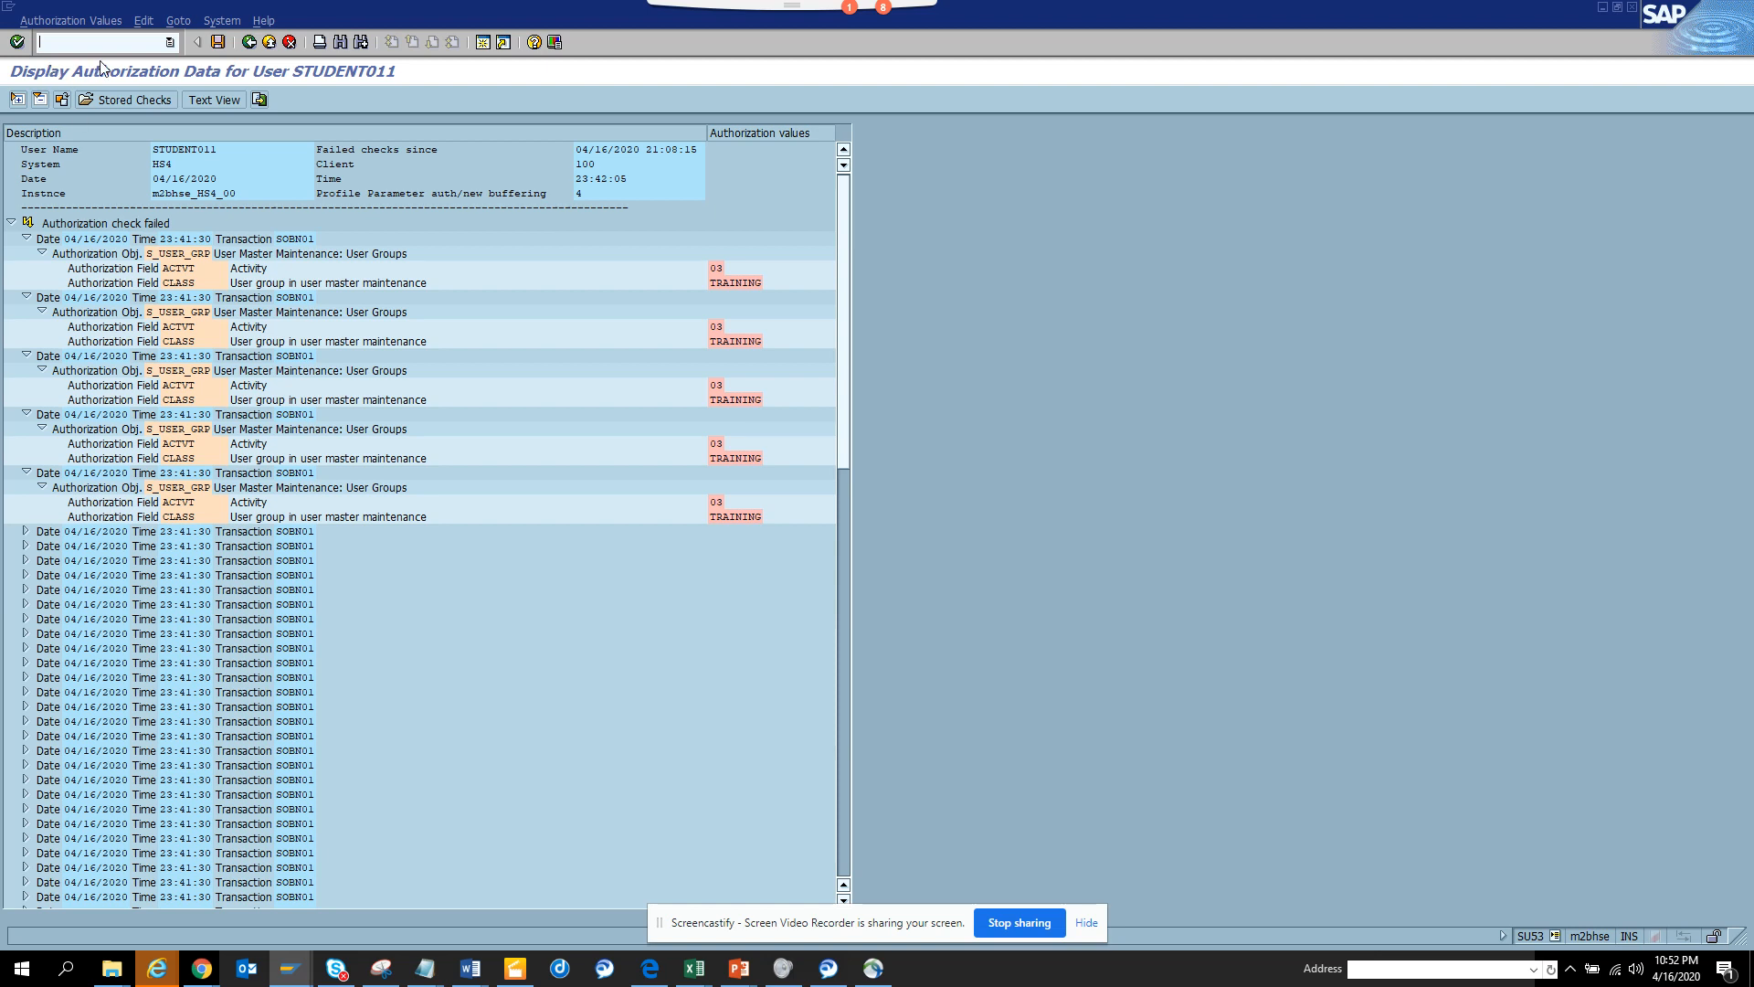
{"action": "mouse_move", "coordinate": [506, 414]}
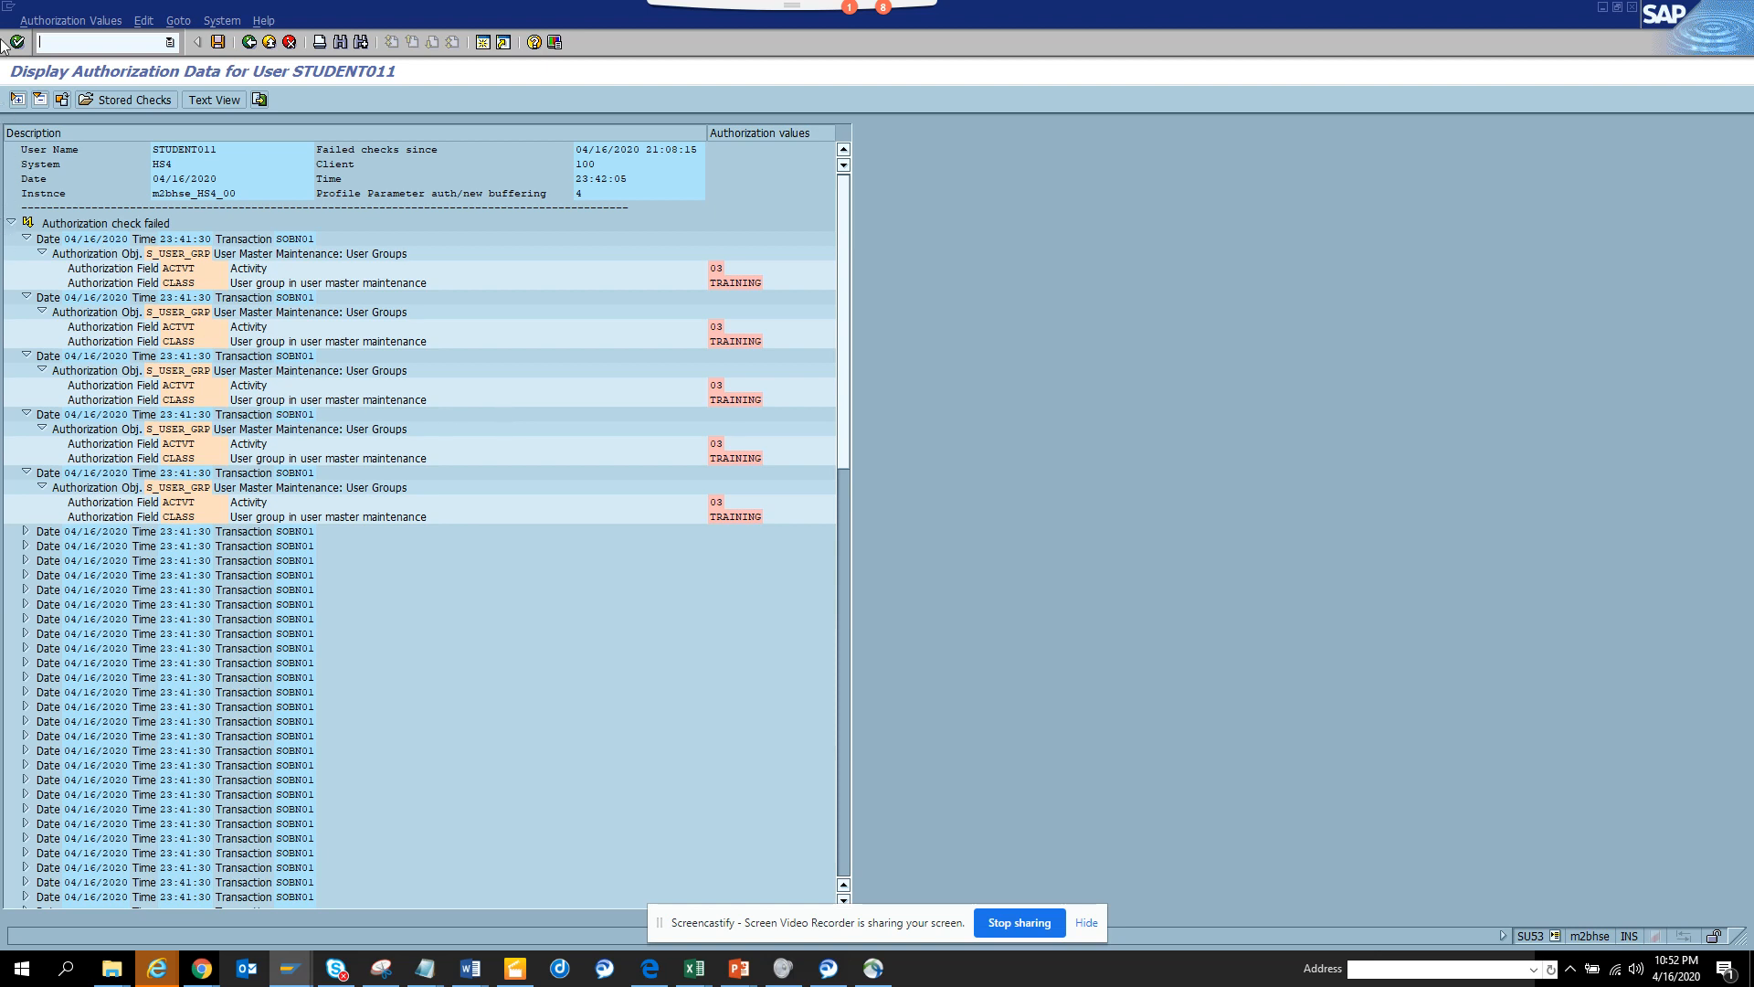
{"action": "mouse_move", "coordinate": [787, 684]}
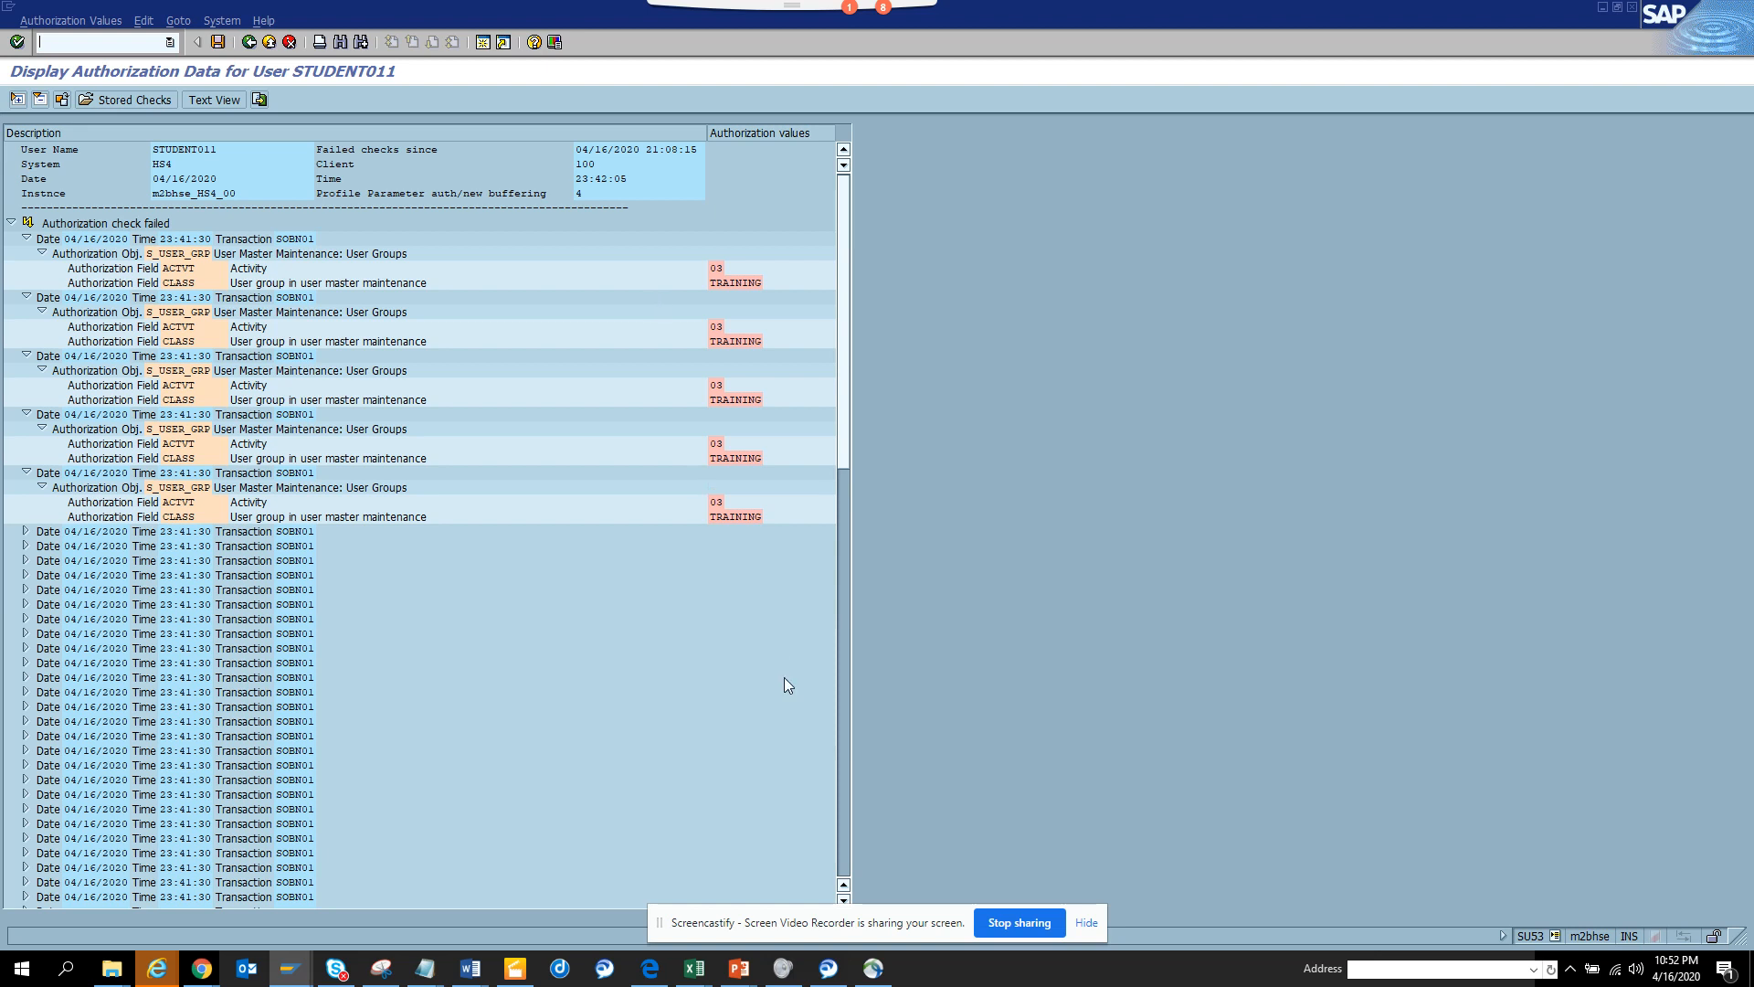
{"action": "mouse_move", "coordinate": [993, 809]}
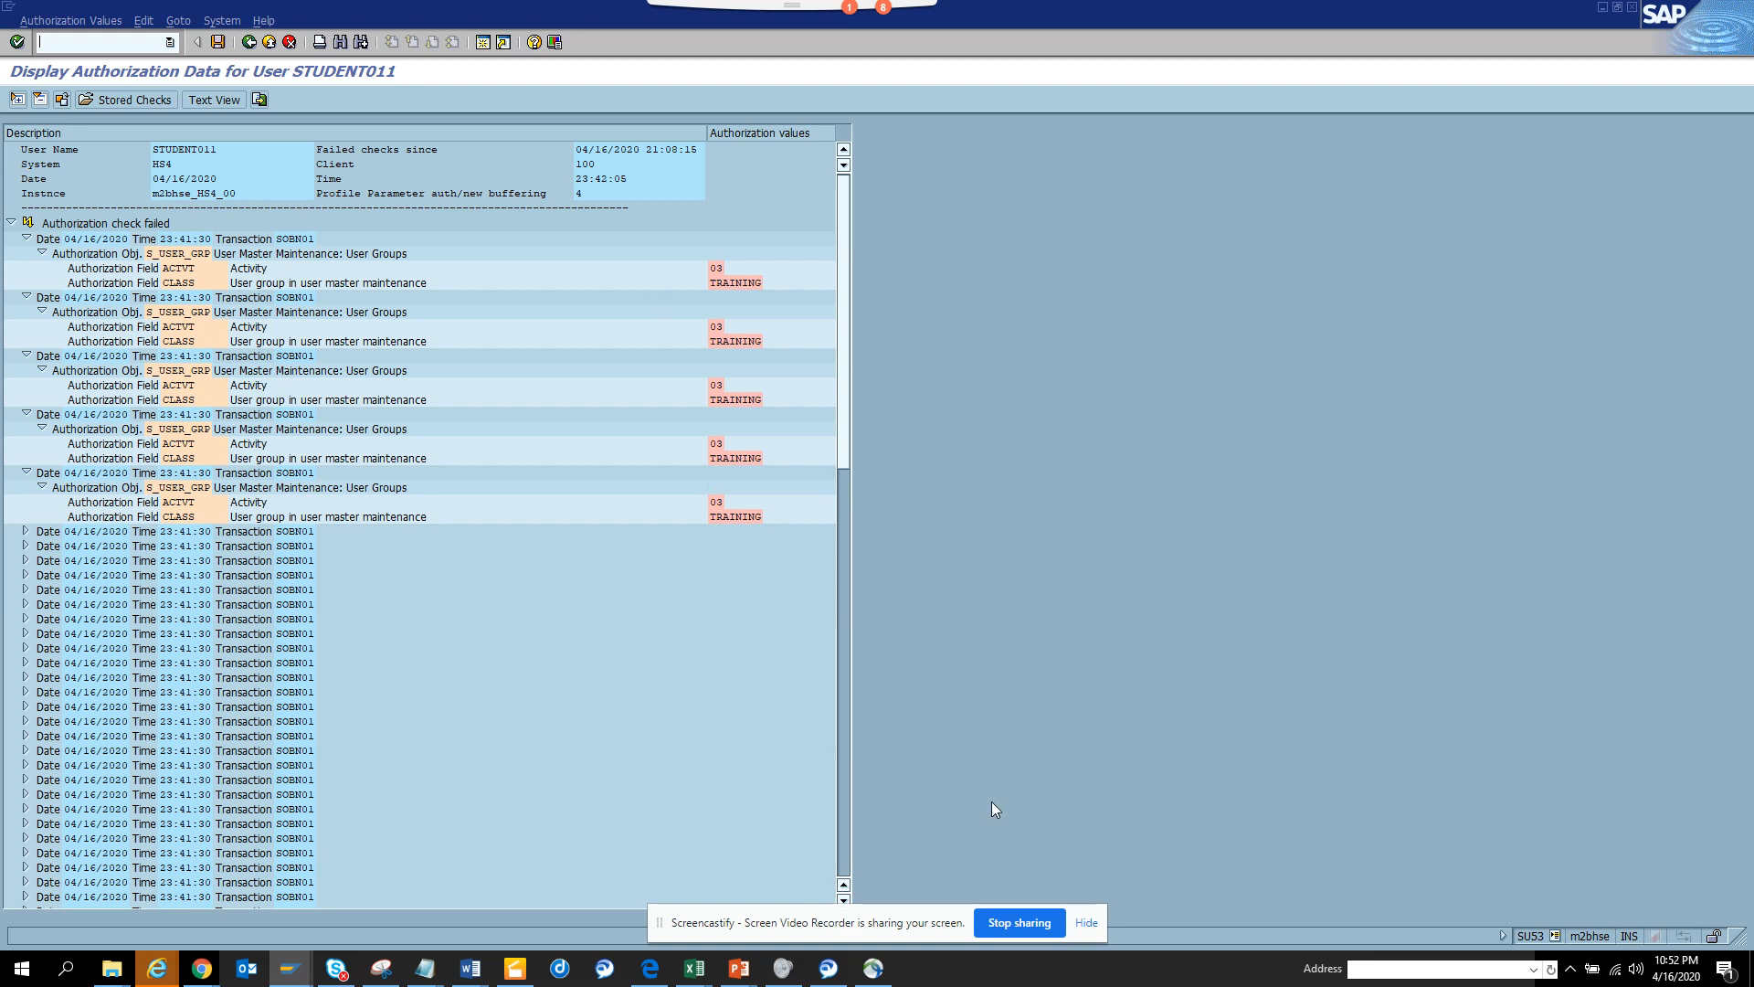